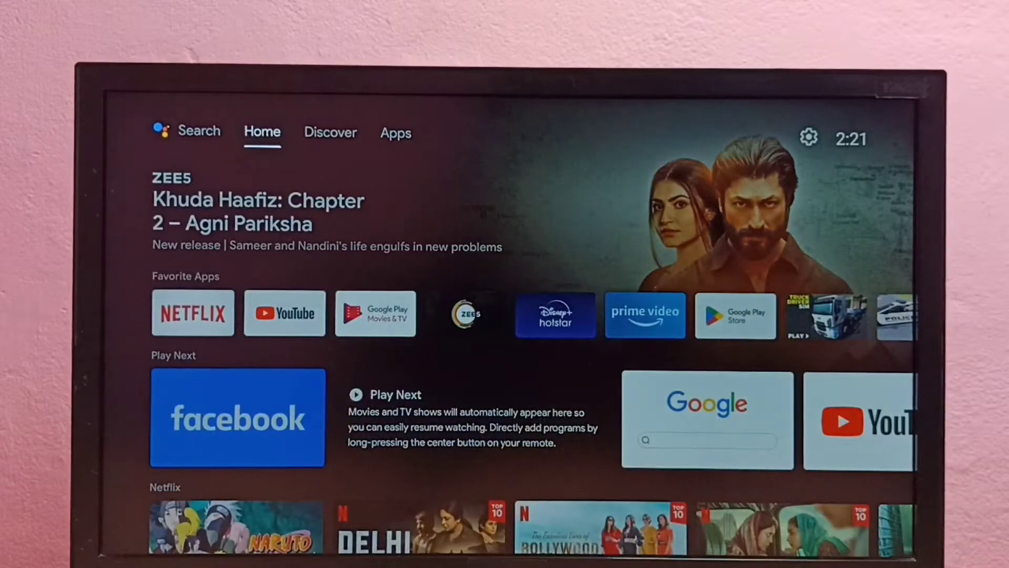
Step: Select the gear icon at the top right to open the TV Settings panel
click(396, 133)
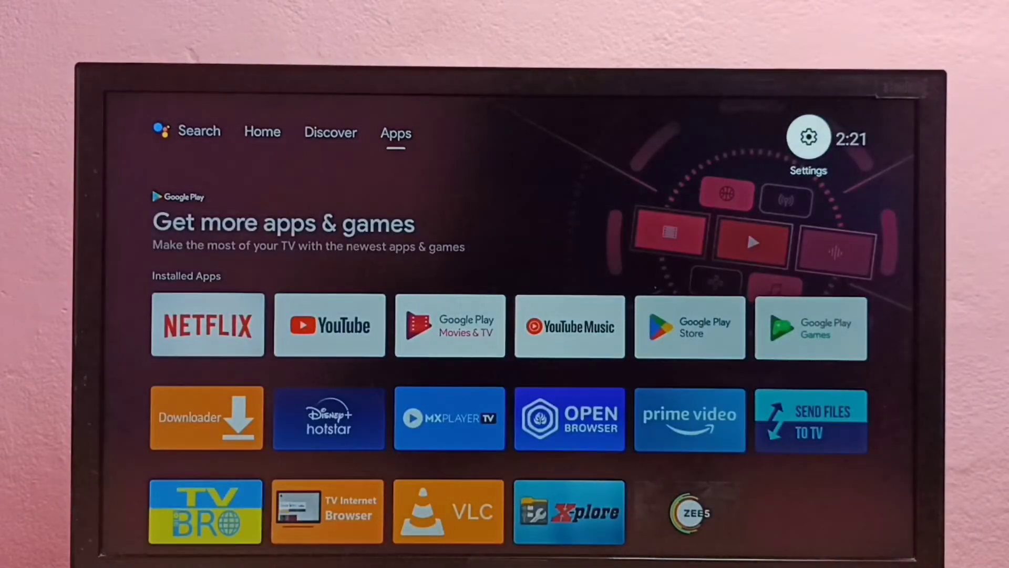
click(807, 137)
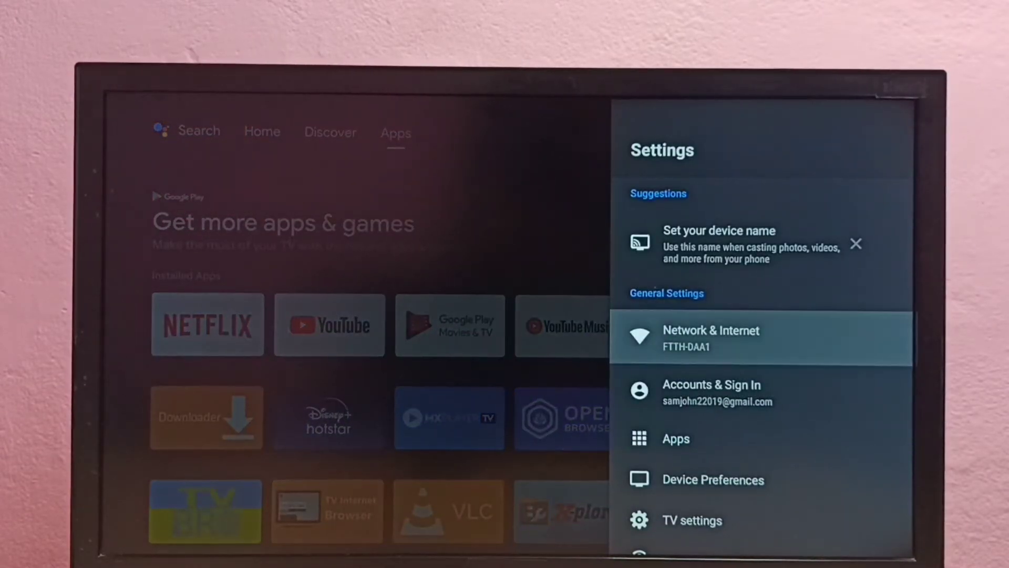
Step: Open Network & Internet from the Settings panel
click(708, 339)
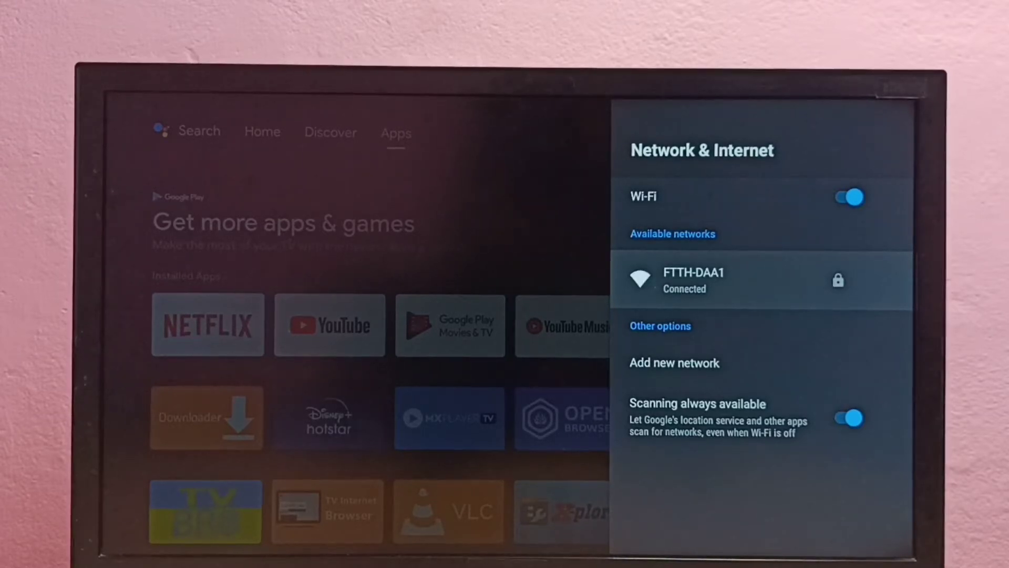
Step: Forget the FTTH-DAA1 network and return to the available networks list
click(694, 280)
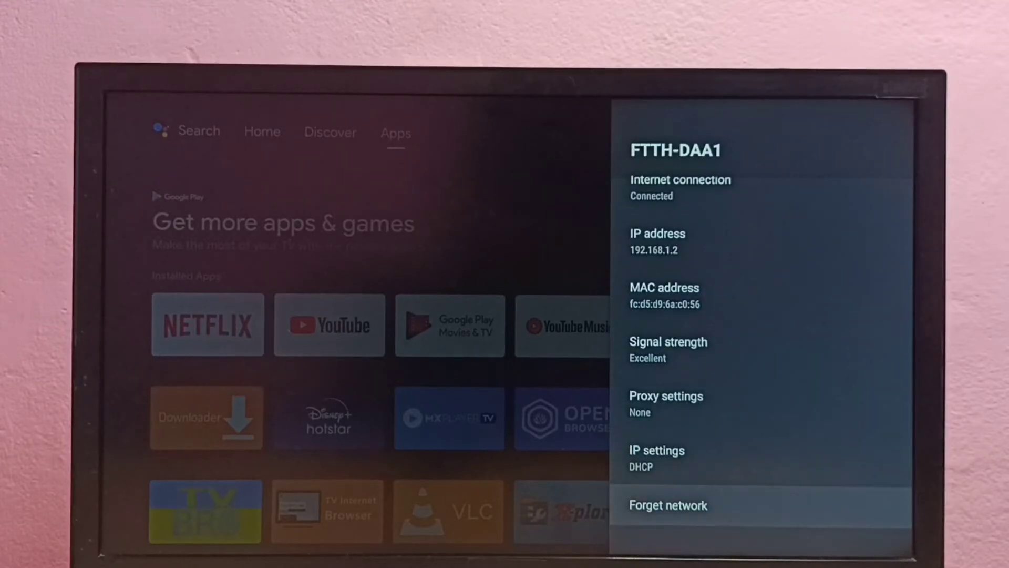
click(668, 505)
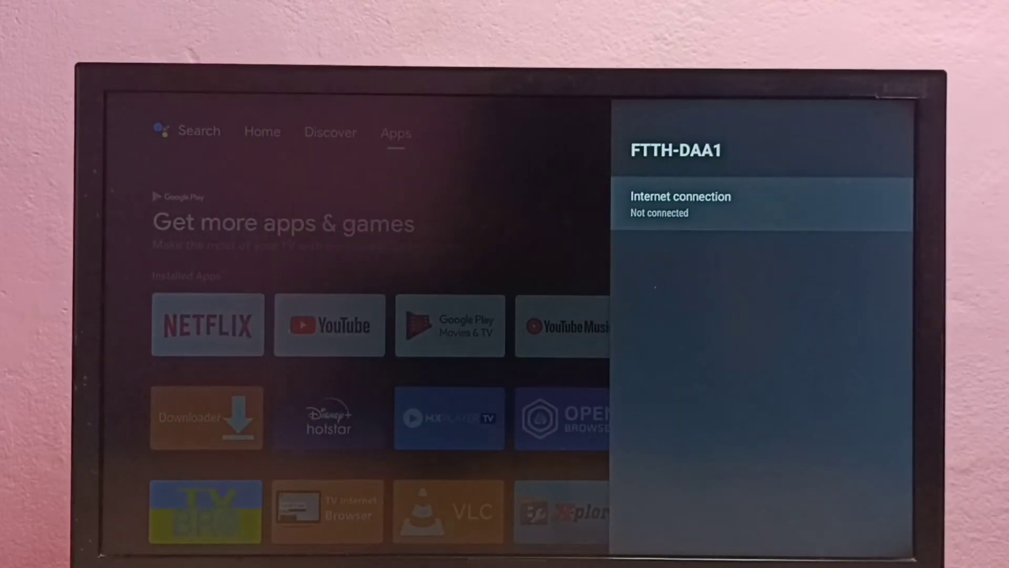
click(679, 203)
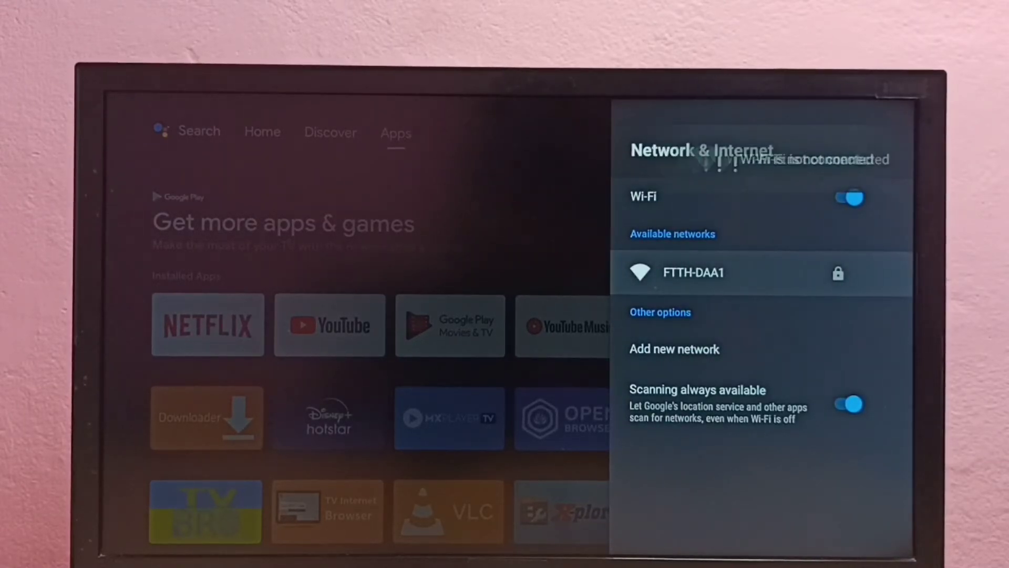
Step: Select FTTH-DAA1, enter the new password, and submit to start connecting
click(694, 273)
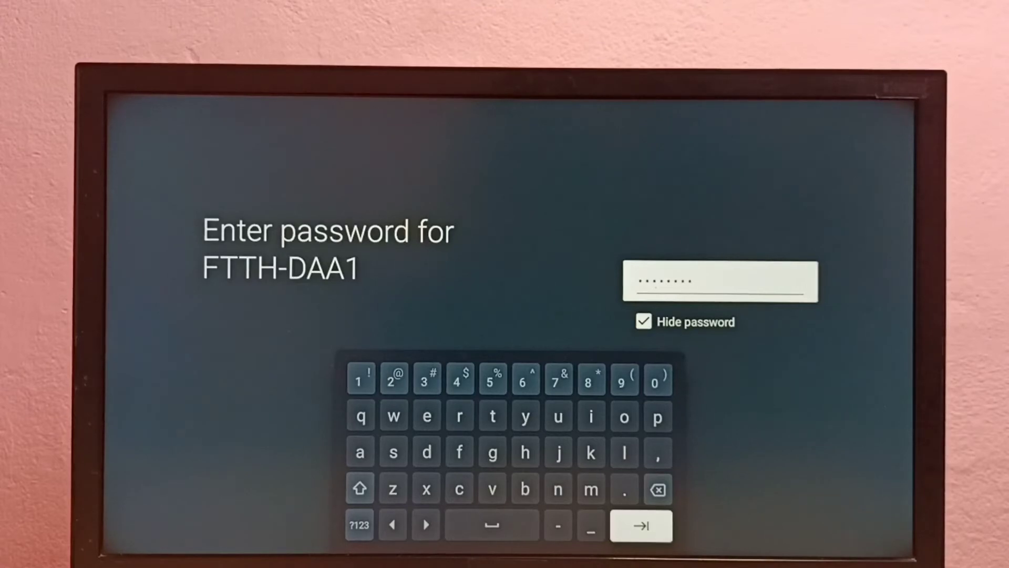
click(641, 526)
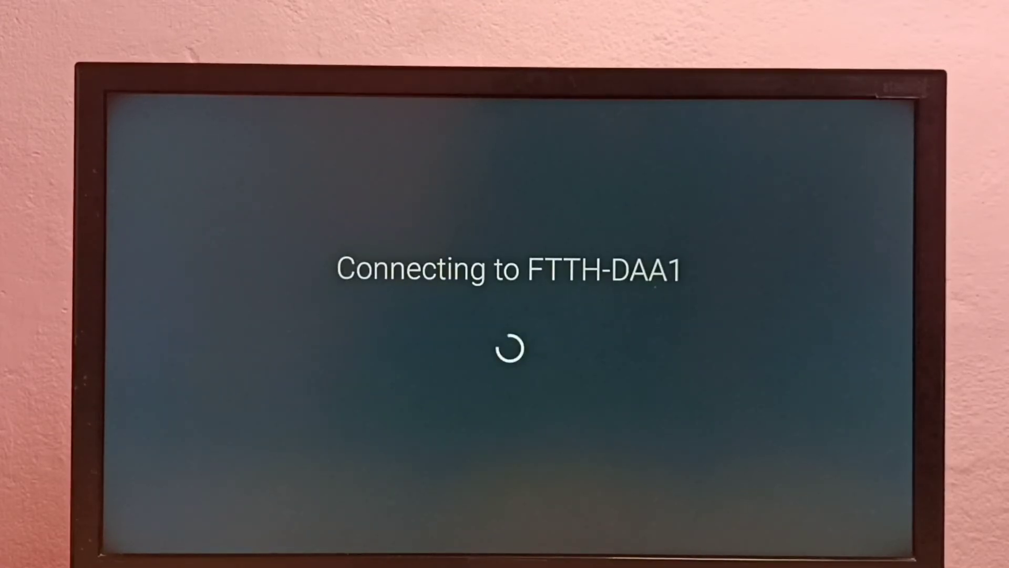